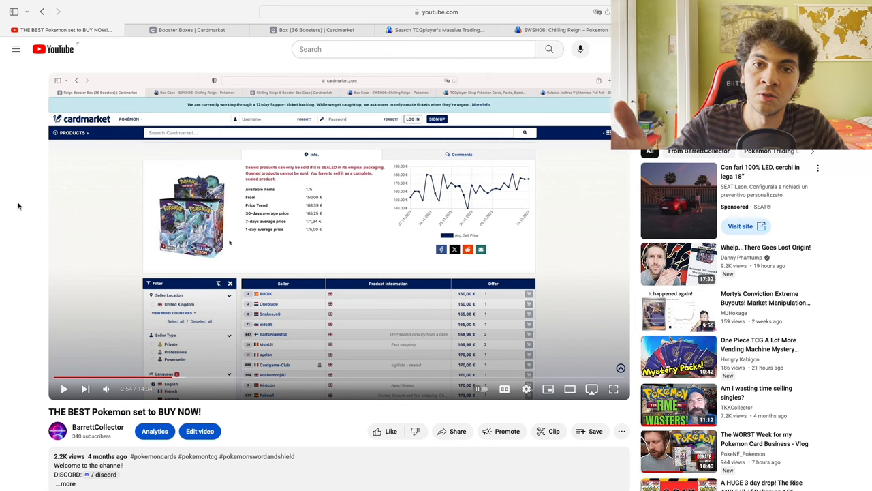
Scroll down the Cardmarket booster box page to see seller offers
{"action": "scroll", "scroll_direction": "down", "scroll_amount": 3}
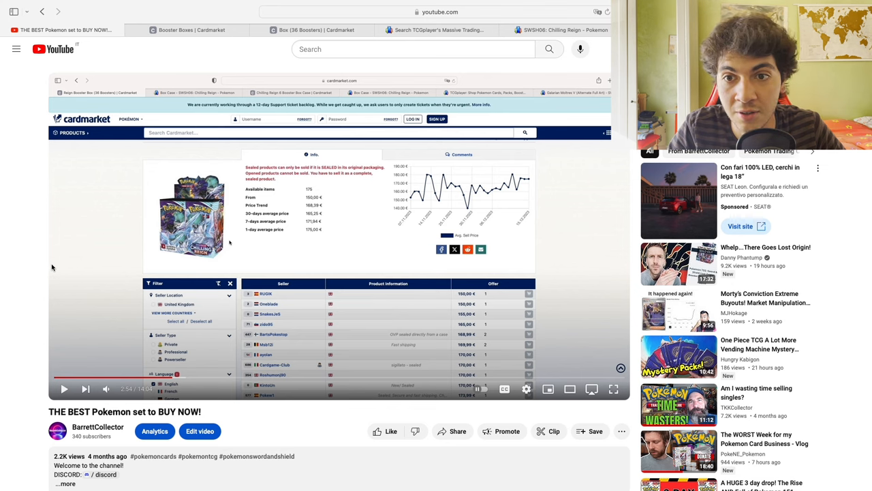
{"action": "mouse_move", "coordinate": [472, 300]}
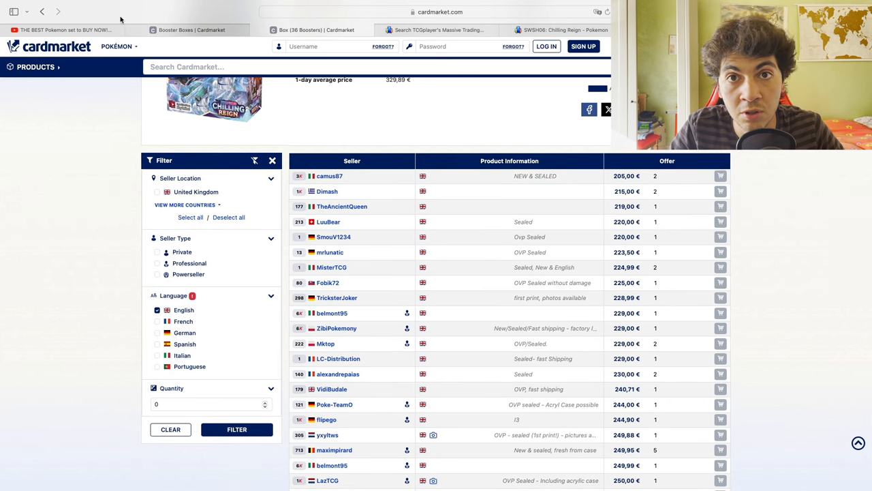
Return to the YouTube video tab from the Cardmarket listing
{"action": "left_click", "coordinate": [61, 30]}
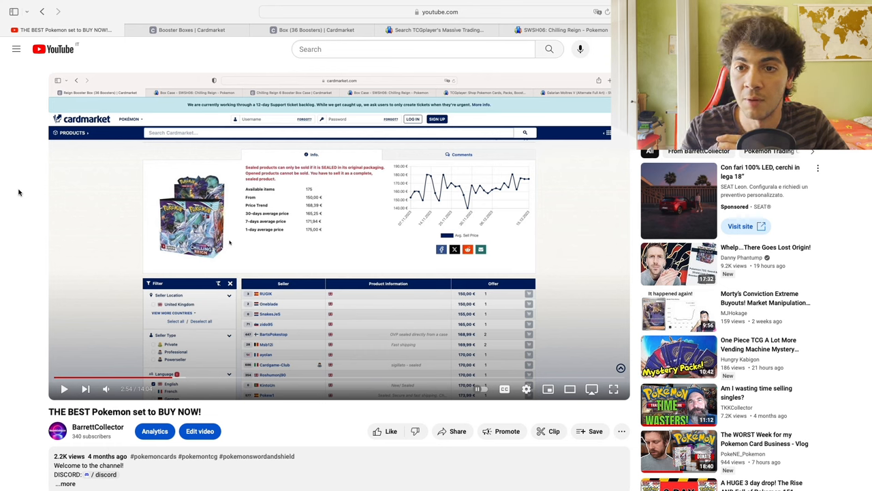
{"action": "mouse_move", "coordinate": [185, 60]}
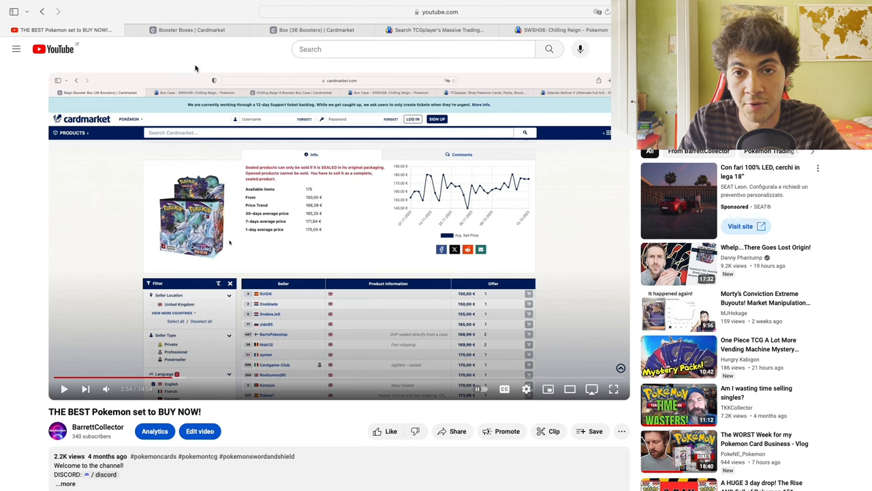
{"action": "mouse_move", "coordinate": [157, 60]}
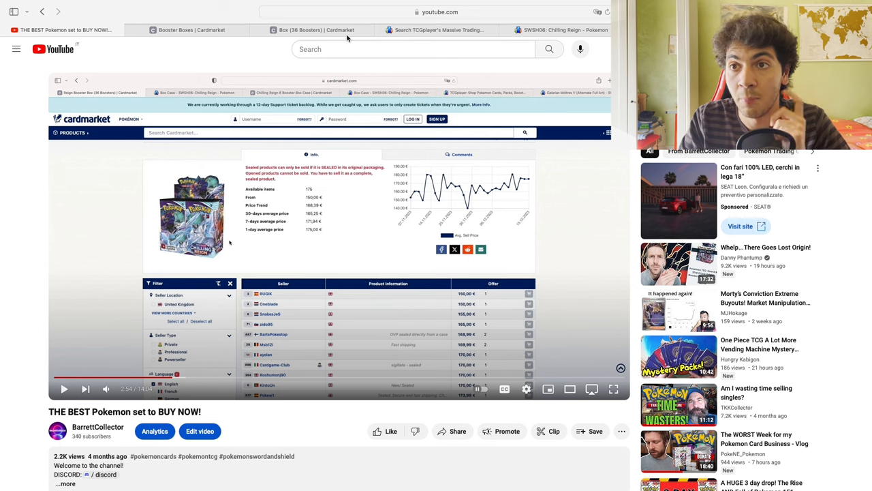
View TCGplayer's 248 Chilling Reign results, topped by Blaziken VMAX at $109.99
{"action": "left_click", "coordinate": [436, 30]}
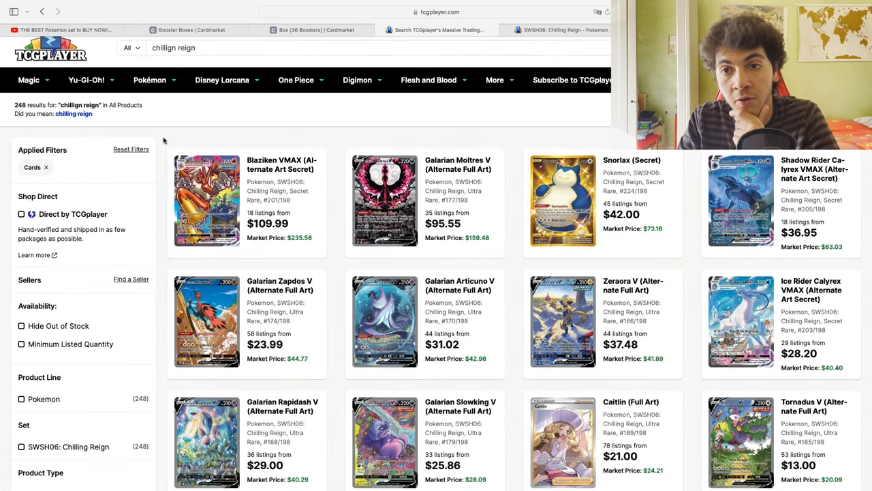
{"action": "scroll", "scroll_direction": "down", "scroll_amount": 3}
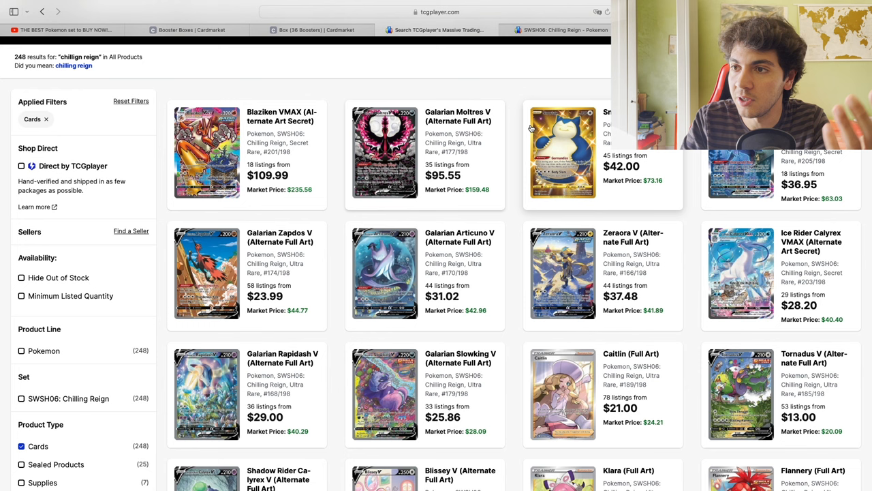
{"action": "mouse_move", "coordinate": [157, 101]}
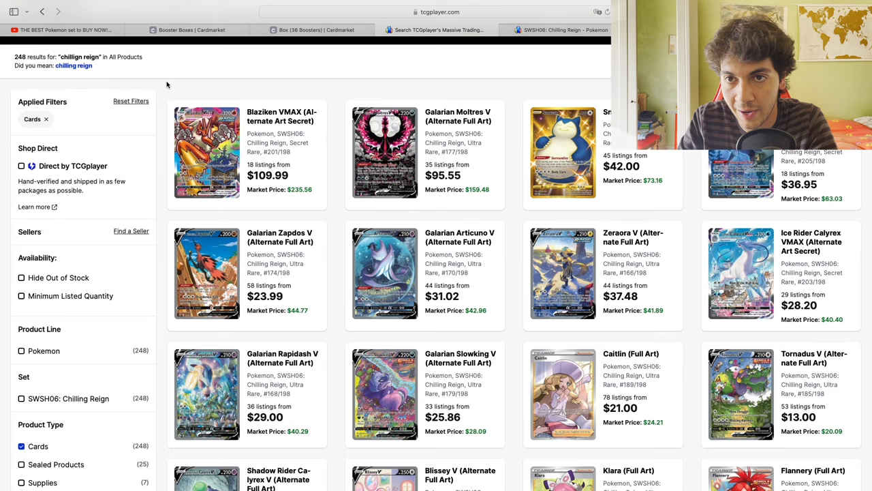
{"action": "scroll", "scroll_direction": "down", "scroll_amount": 3}
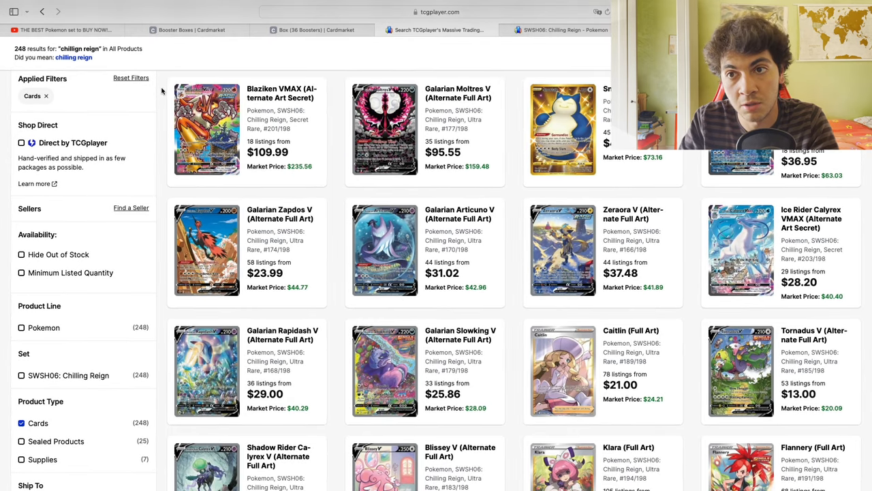
{"action": "scroll", "scroll_direction": "up", "scroll_amount": 3}
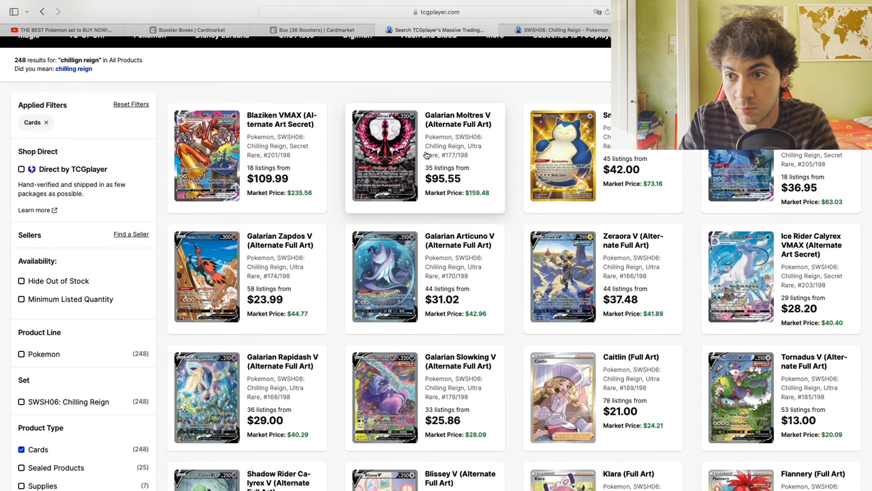
{"action": "mouse_move", "coordinate": [428, 269]}
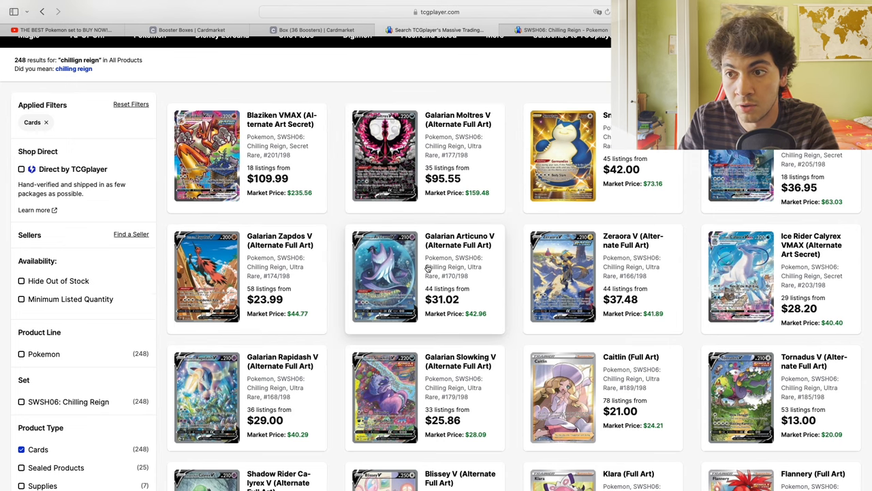
{"action": "mouse_move", "coordinate": [340, 172]}
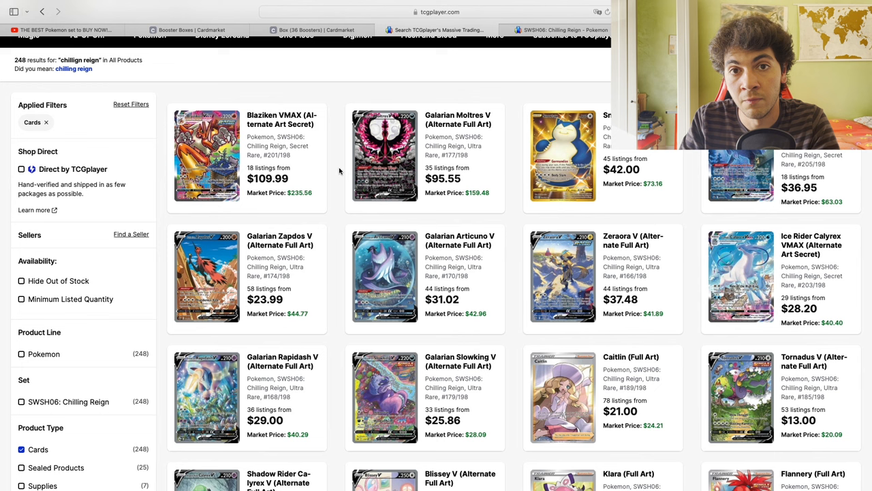
{"action": "mouse_move", "coordinate": [329, 104]}
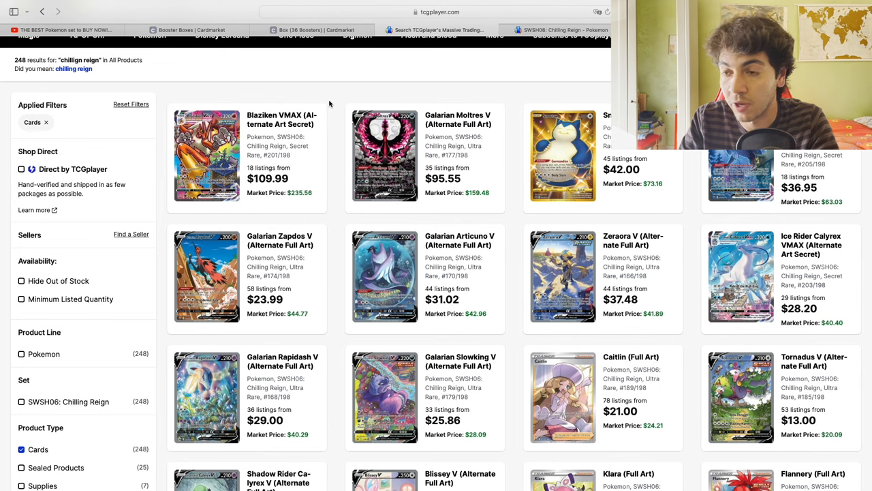
{"action": "mouse_move", "coordinate": [212, 106]}
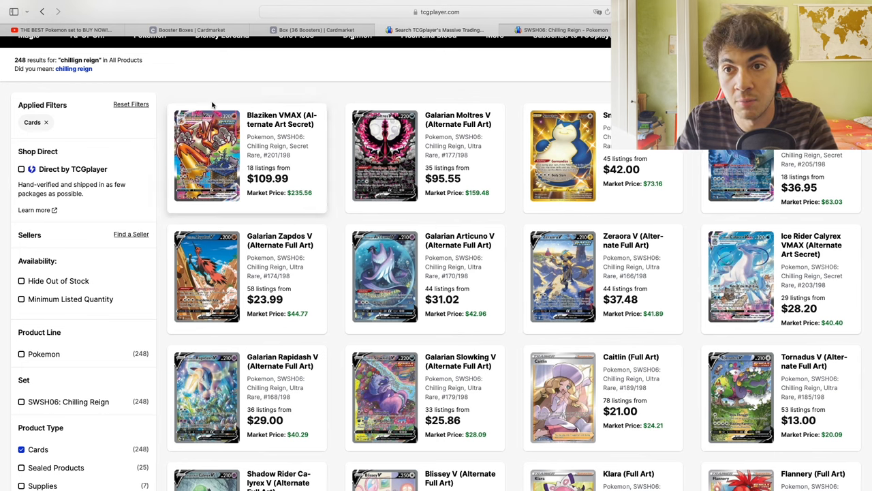
{"action": "mouse_move", "coordinate": [152, 98]}
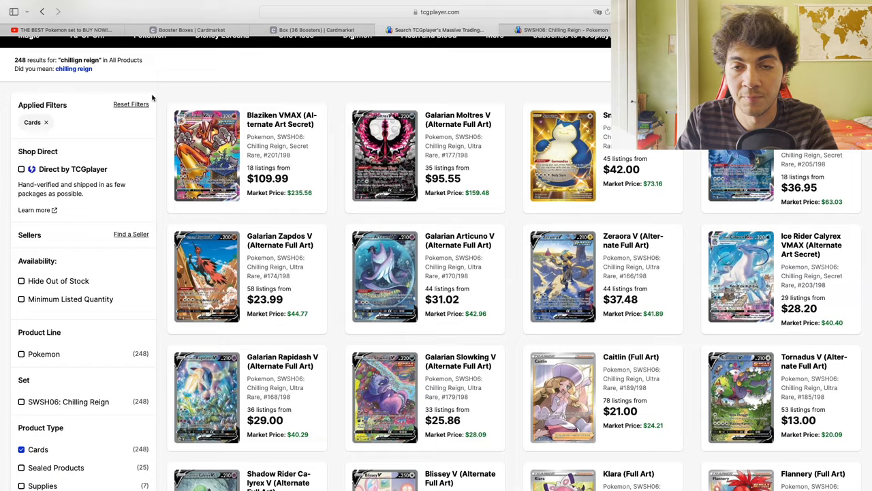
Scroll through the Temporal Forces pull rates article from 8,000 booster packs
{"action": "scroll", "scroll_direction": "up", "scroll_amount": 3}
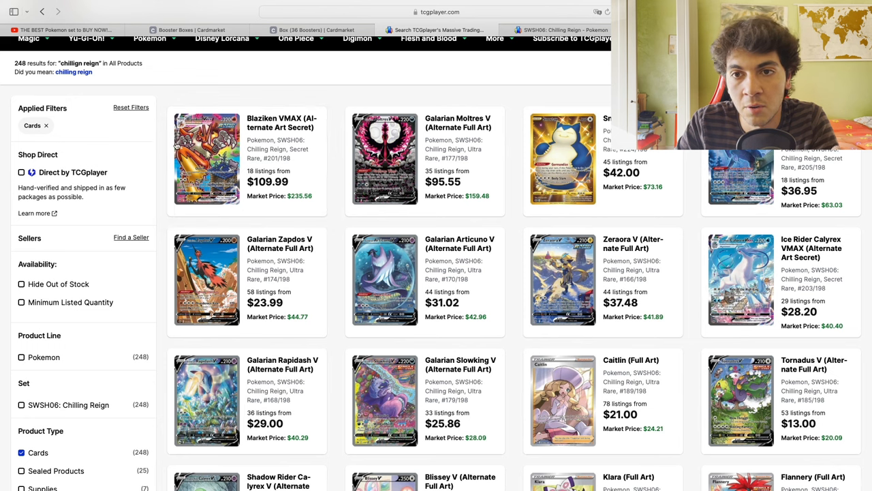
{"action": "mouse_move", "coordinate": [163, 143]}
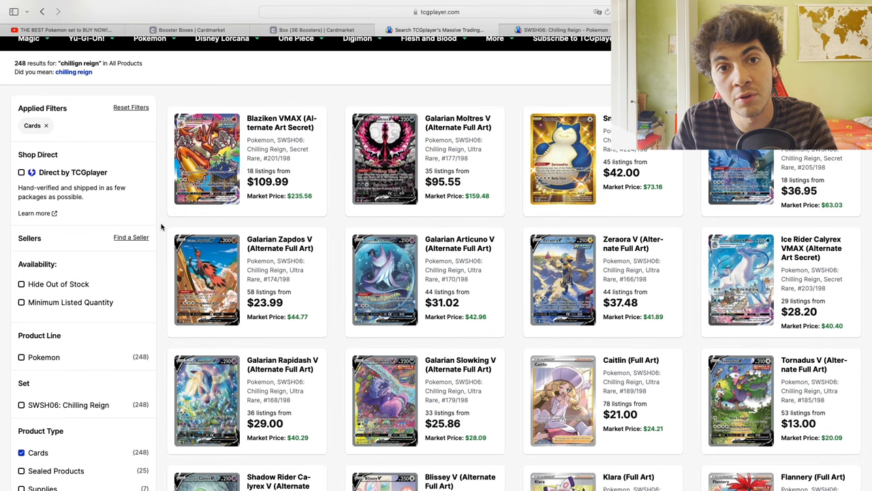
{"action": "mouse_move", "coordinate": [175, 234]}
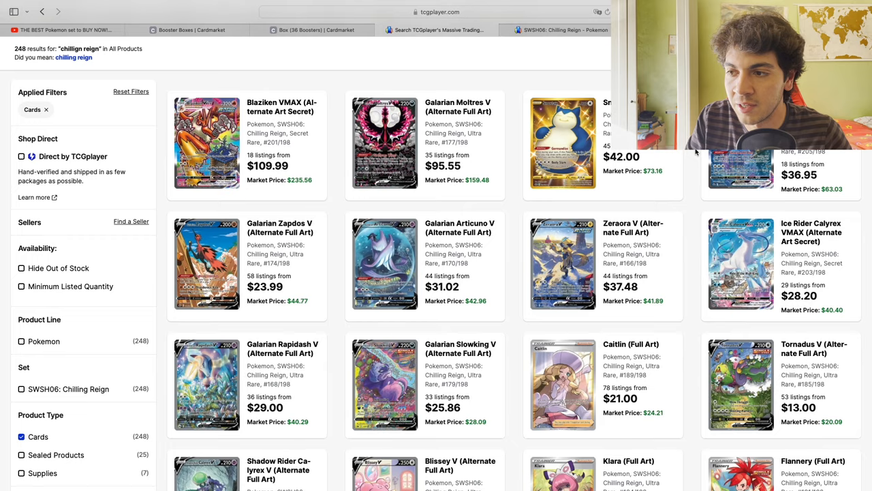
{"action": "scroll", "scroll_direction": "down", "scroll_amount": 3}
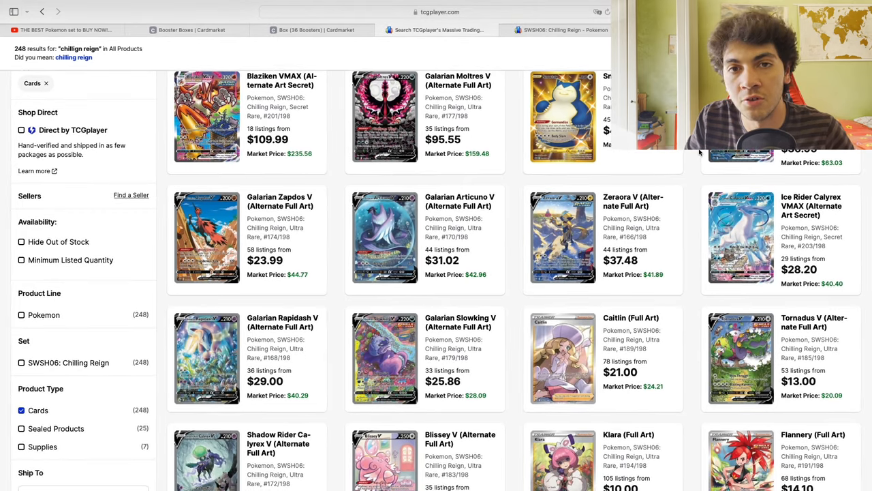
{"action": "scroll", "scroll_direction": "up", "scroll_amount": 3}
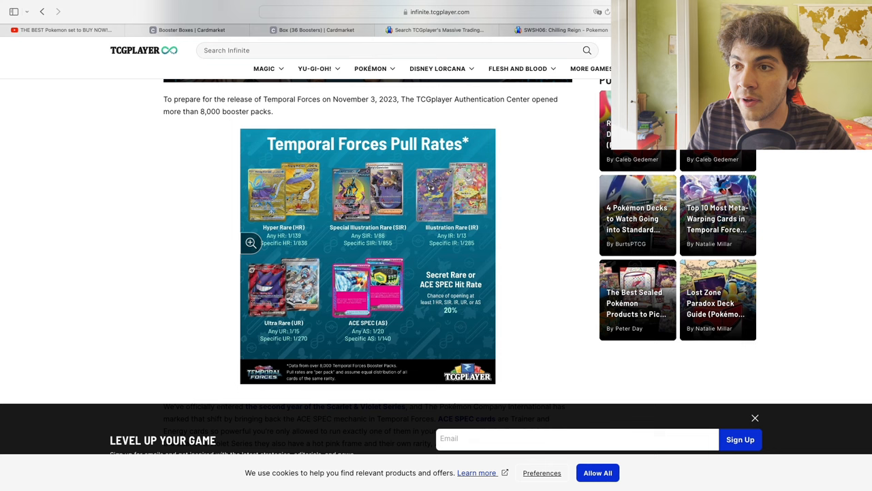
{"action": "scroll", "scroll_direction": "down", "scroll_amount": 3}
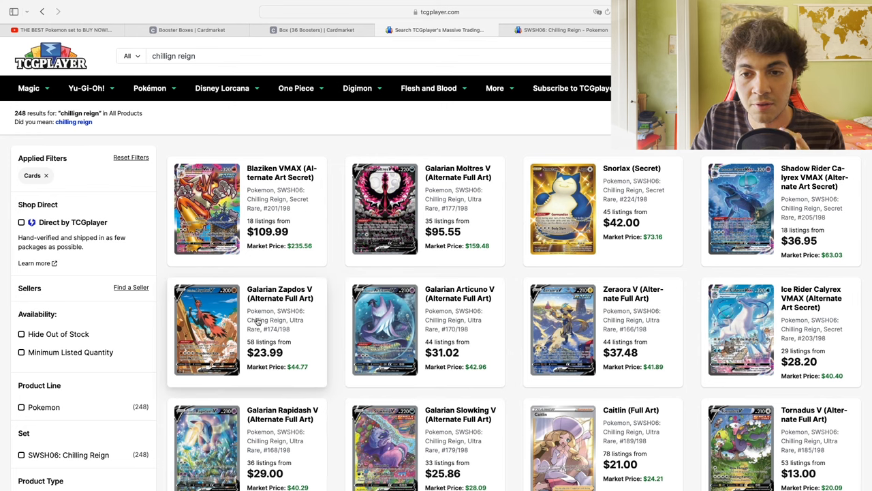
{"action": "mouse_move", "coordinate": [382, 319]}
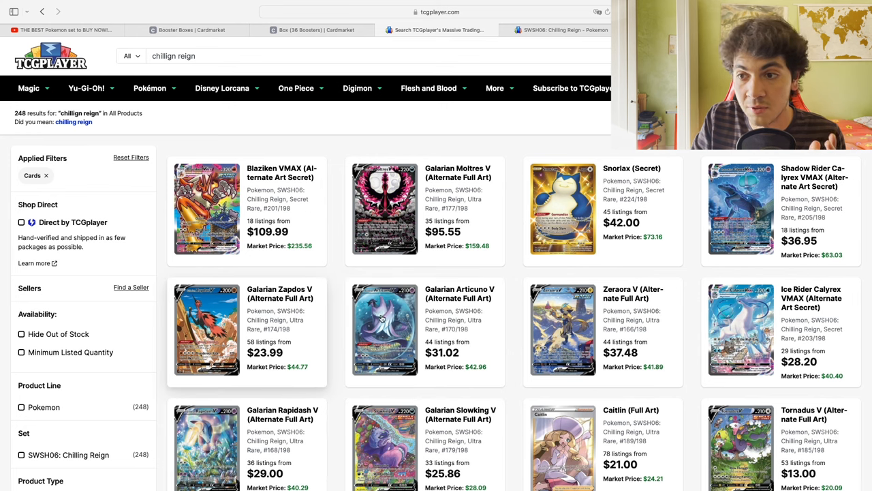
{"action": "mouse_move", "coordinate": [372, 139]}
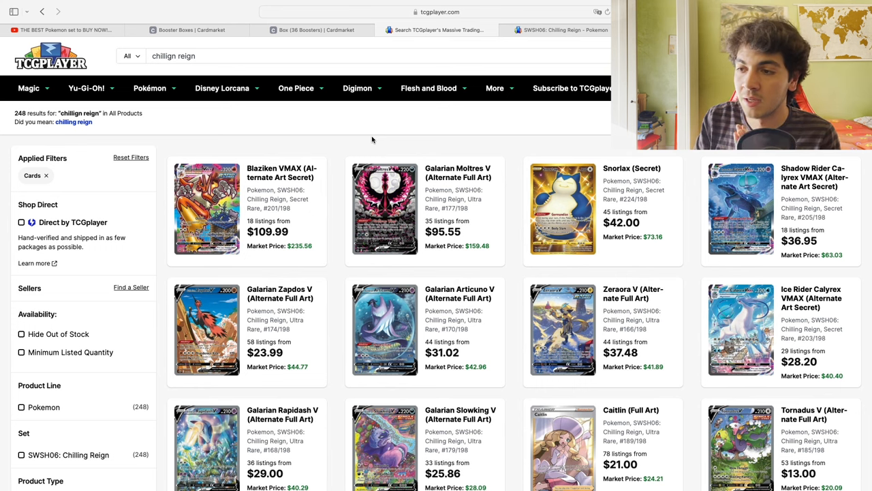
{"action": "mouse_move", "coordinate": [594, 92]}
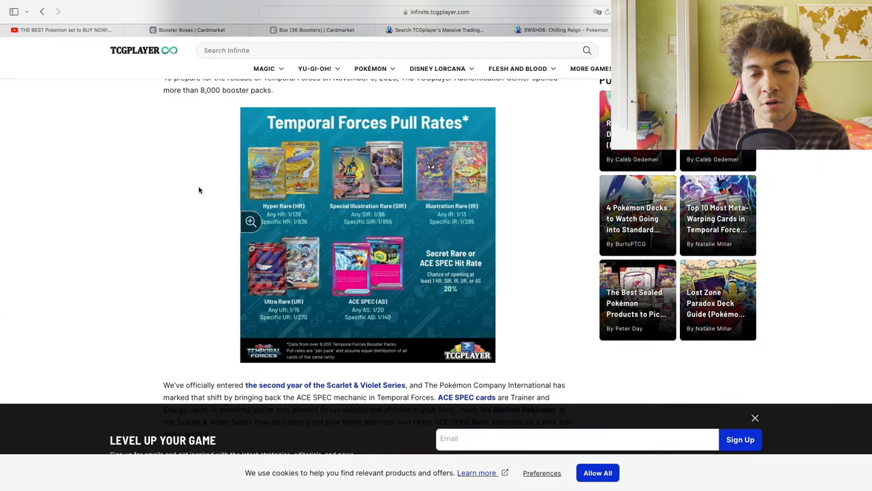
{"action": "mouse_move", "coordinate": [196, 190]}
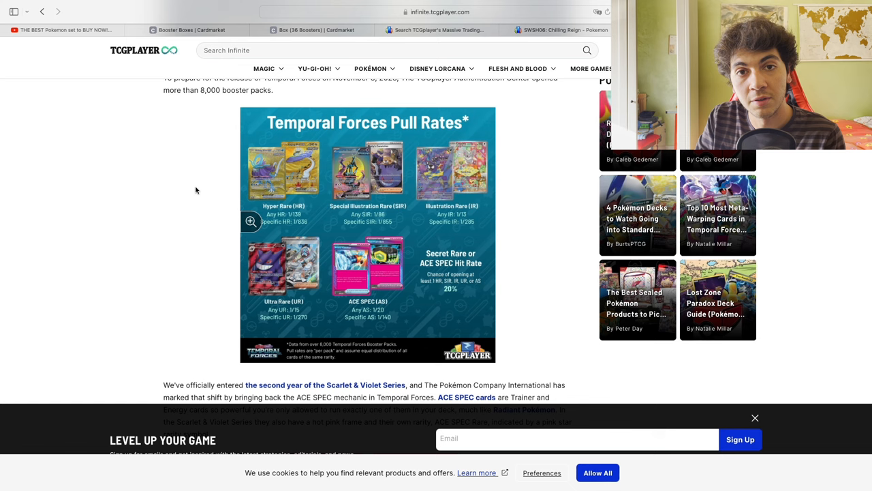
{"action": "mouse_move", "coordinate": [189, 191]}
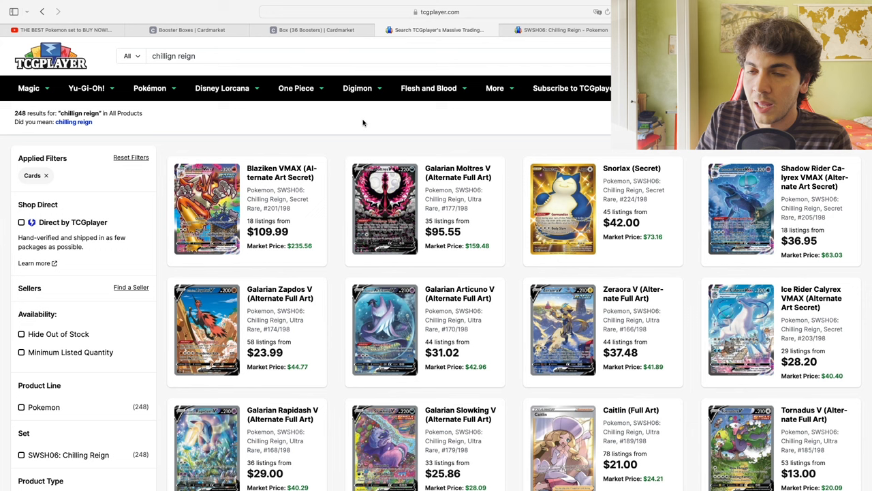
{"action": "mouse_move", "coordinate": [330, 128]}
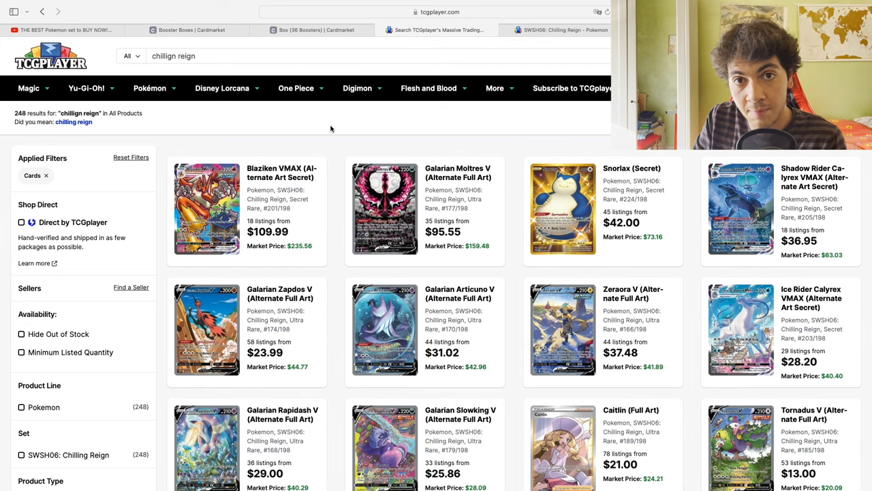
{"action": "mouse_move", "coordinate": [334, 139]}
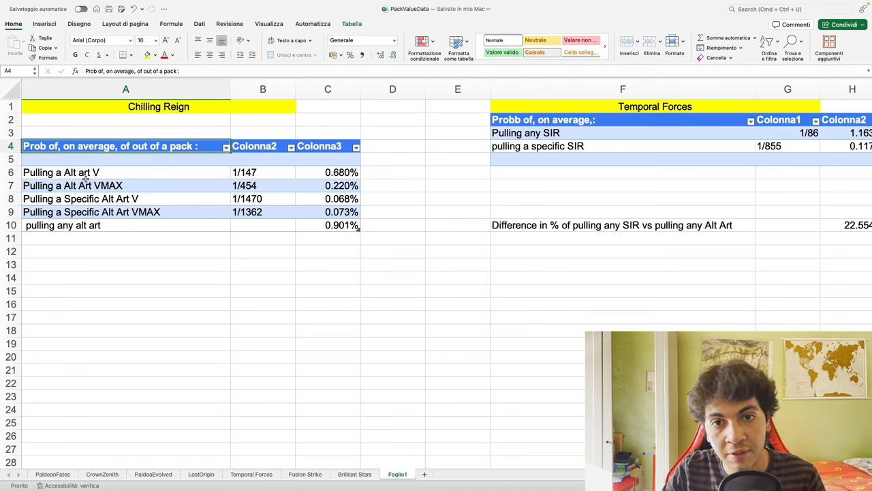
{"action": "left_click", "coordinate": [327, 171]}
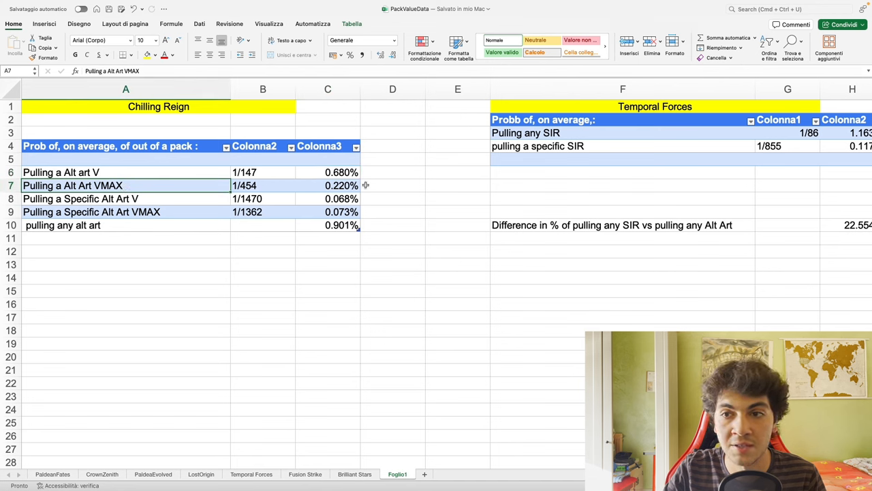
{"action": "left_click", "coordinate": [327, 185]}
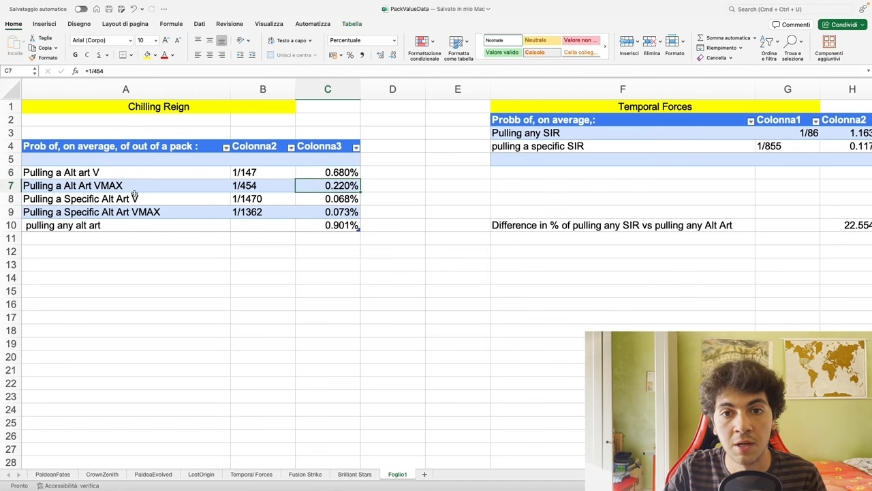
{"action": "left_click", "coordinate": [125, 199]}
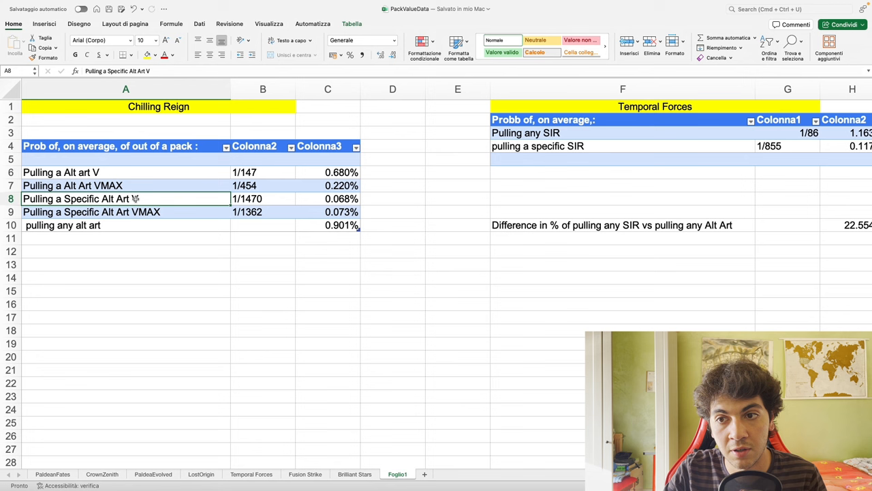
{"action": "left_click", "coordinate": [125, 251]}
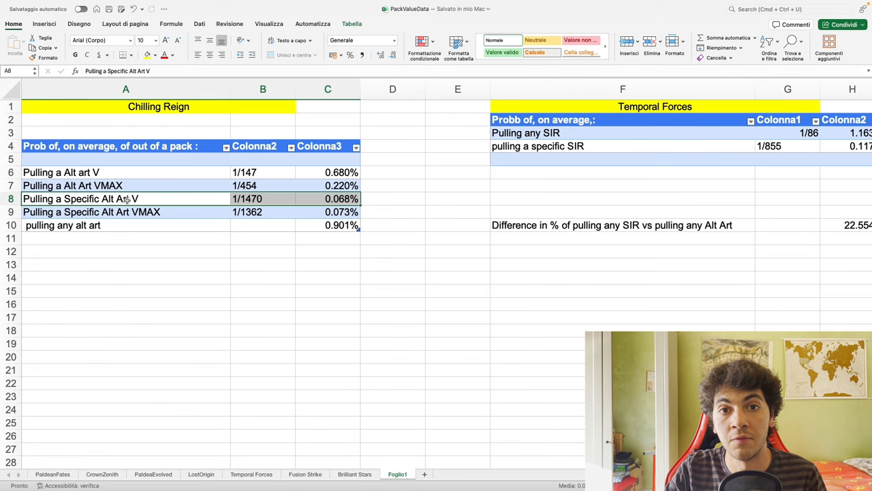
{"action": "left_click", "coordinate": [125, 304]}
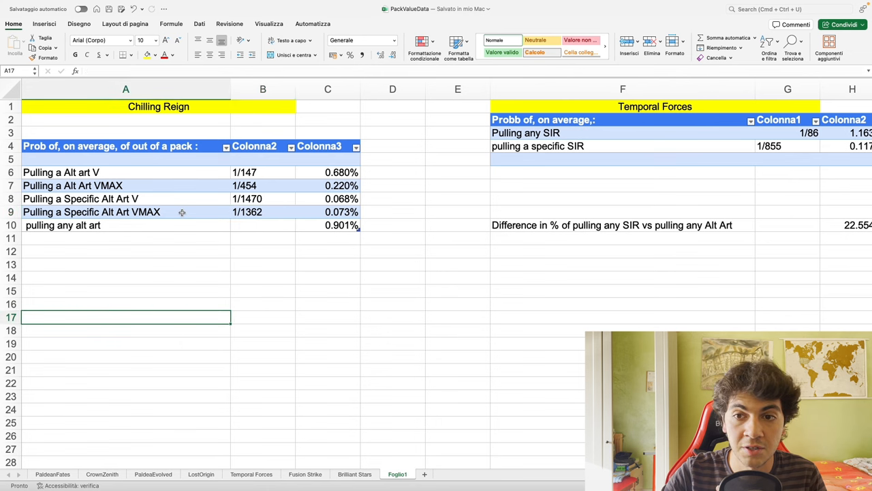
{"action": "left_click", "coordinate": [136, 212]}
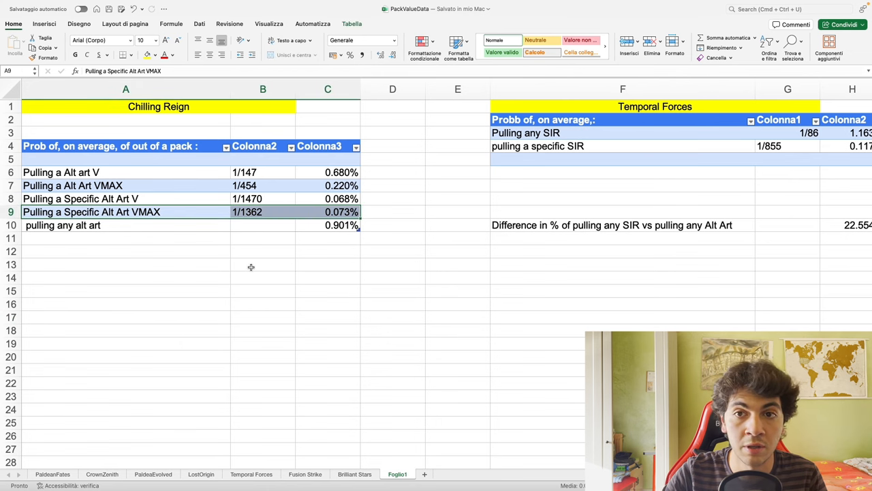
{"action": "left_click", "coordinate": [262, 199]}
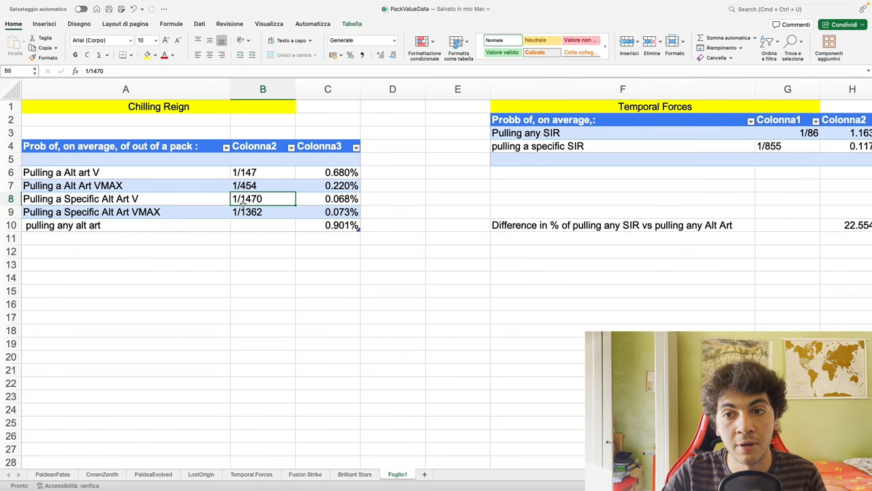
{"action": "left_click", "coordinate": [125, 199]}
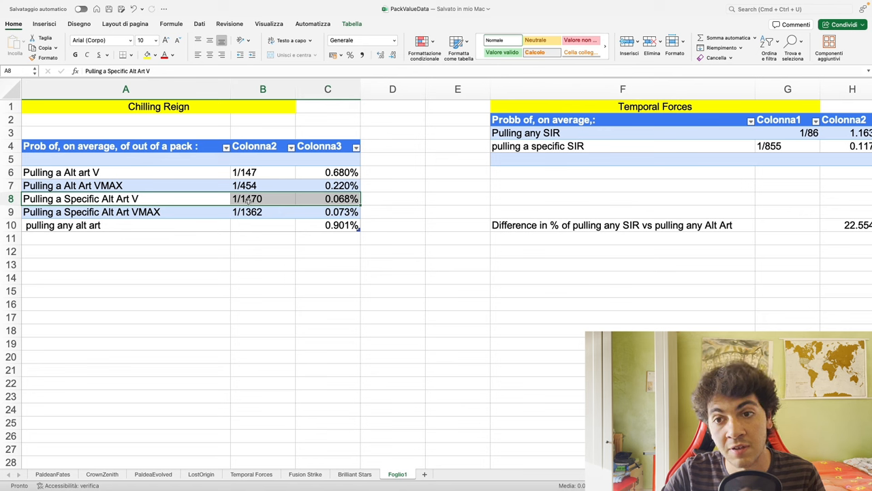
{"action": "mouse_move", "coordinate": [197, 199]}
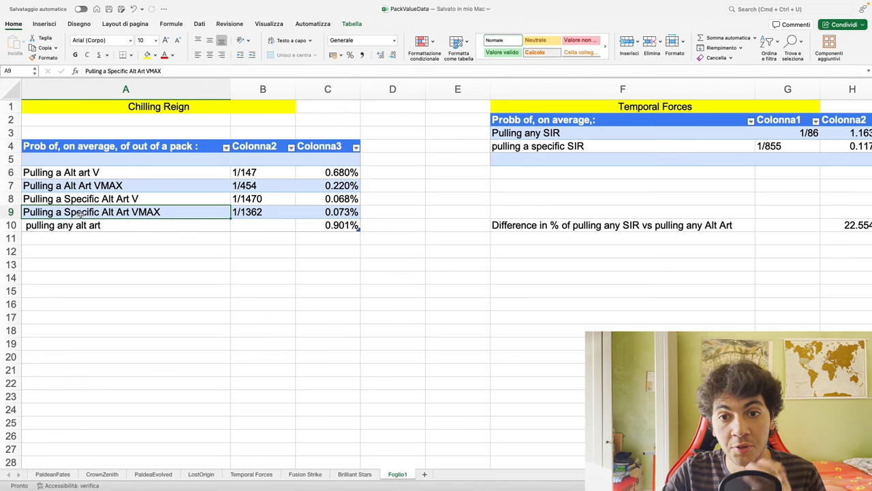
{"action": "left_click", "coordinate": [327, 211]}
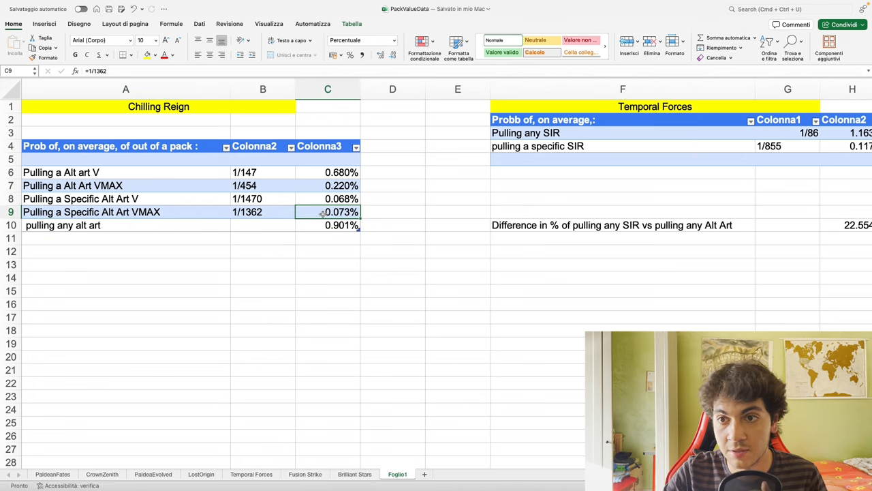
{"action": "left_click", "coordinate": [126, 225]}
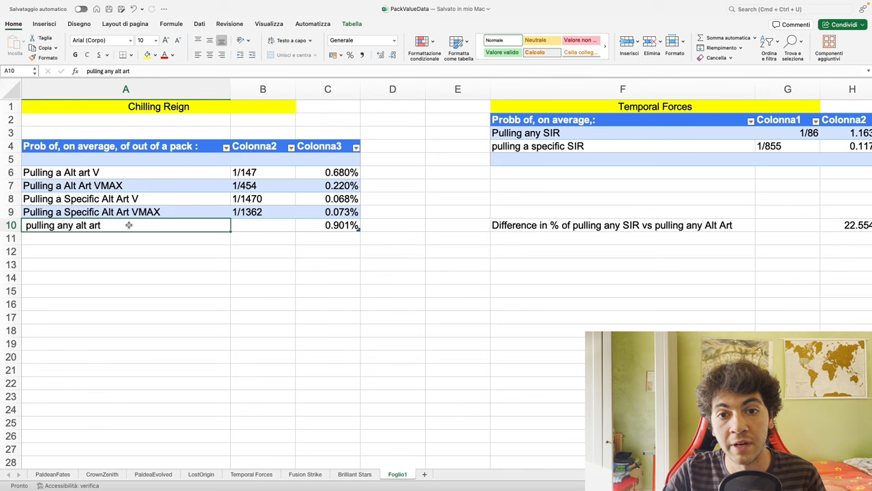
{"action": "left_click", "coordinate": [327, 225]}
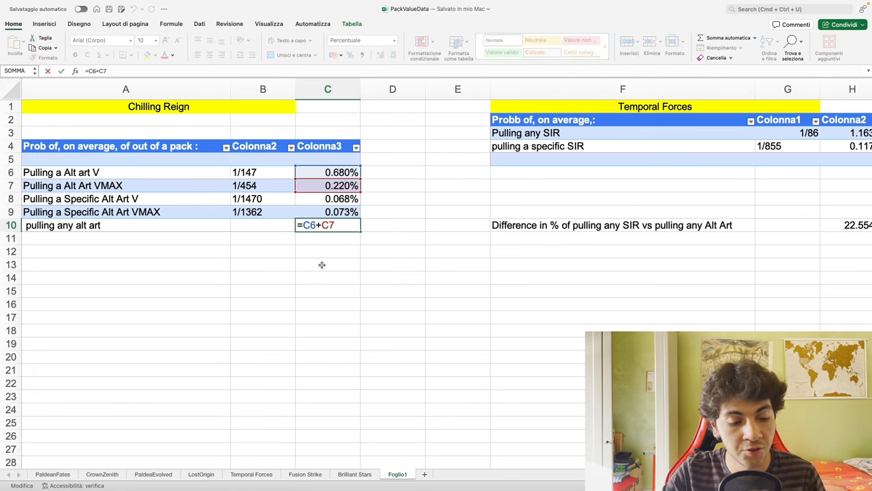
{"action": "key", "text": "Return"}
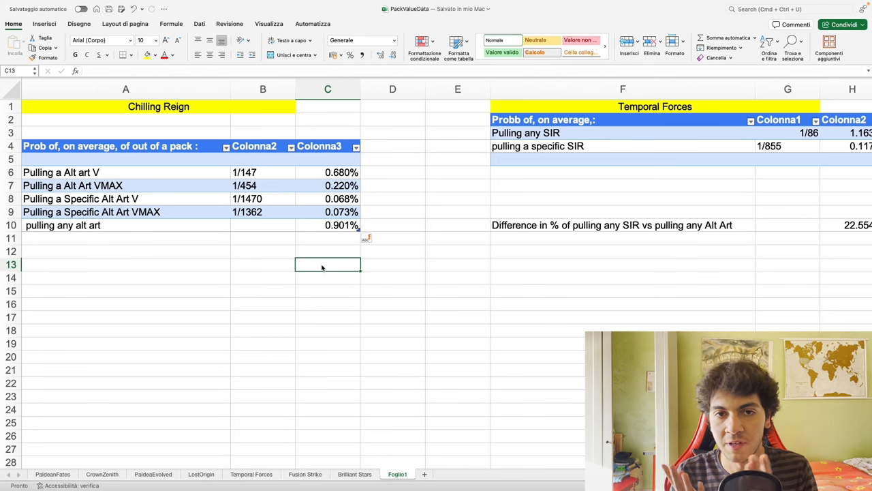
Review the Temporal Forces rows: any SIR 1/86 (1.163%), specific SIR =1/855 (0.117%)
{"action": "scroll", "scroll_direction": "right", "scroll_amount": 3}
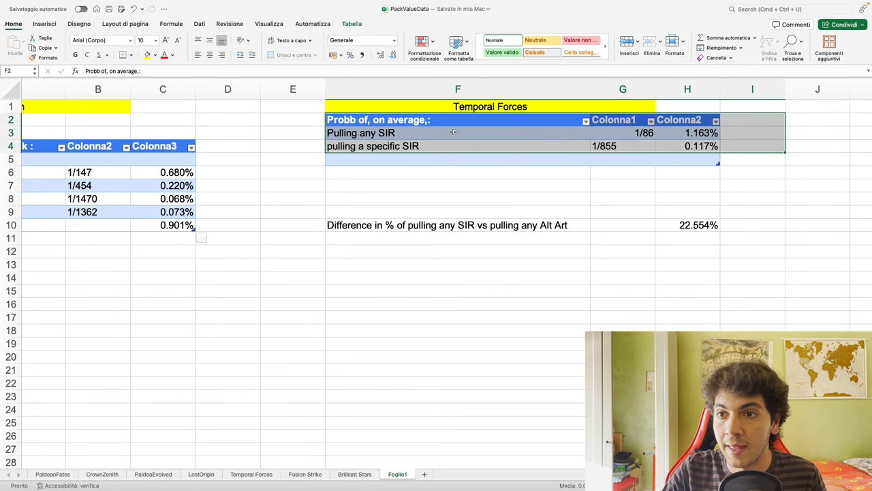
{"action": "left_click", "coordinate": [436, 132]}
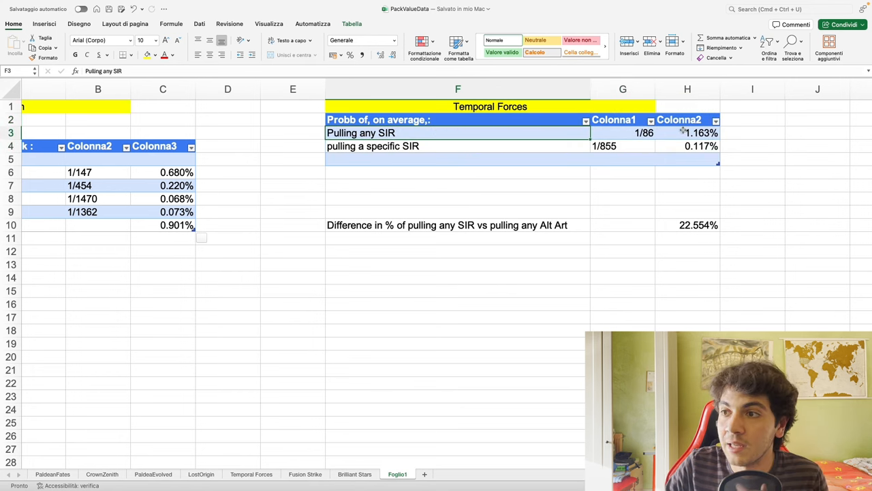
{"action": "left_click", "coordinate": [687, 132]}
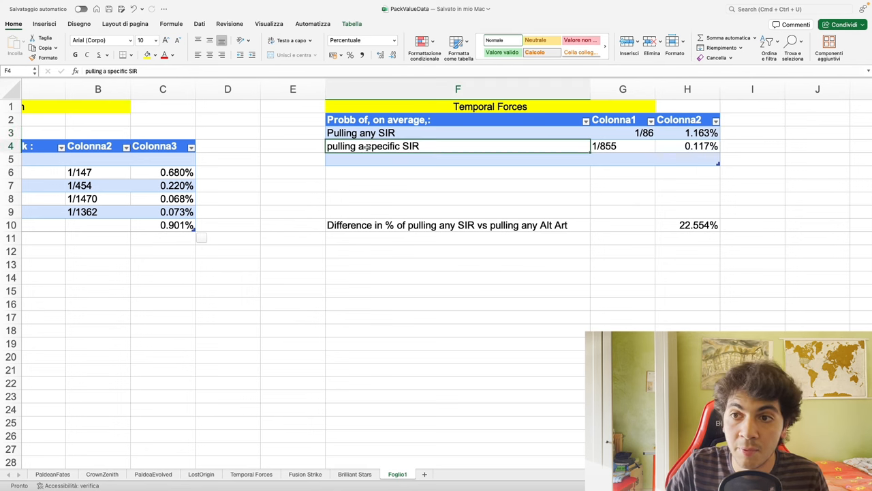
{"action": "left_click", "coordinate": [361, 40]}
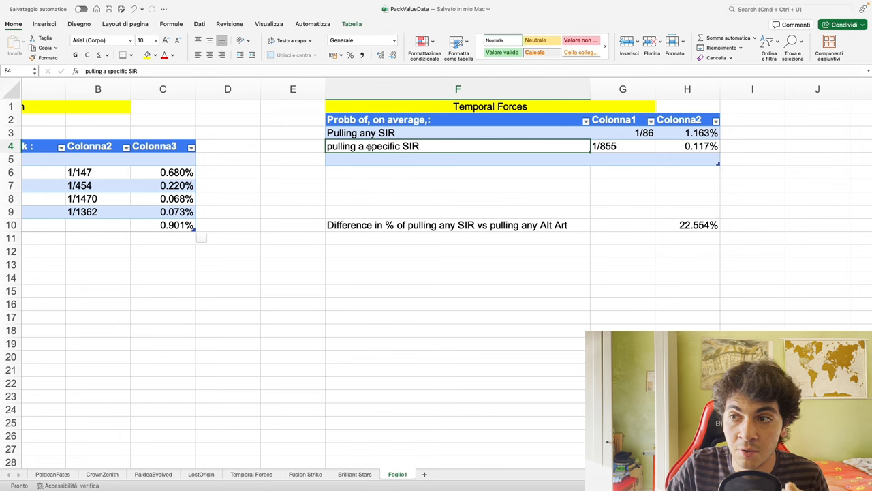
{"action": "left_click", "coordinate": [687, 146]}
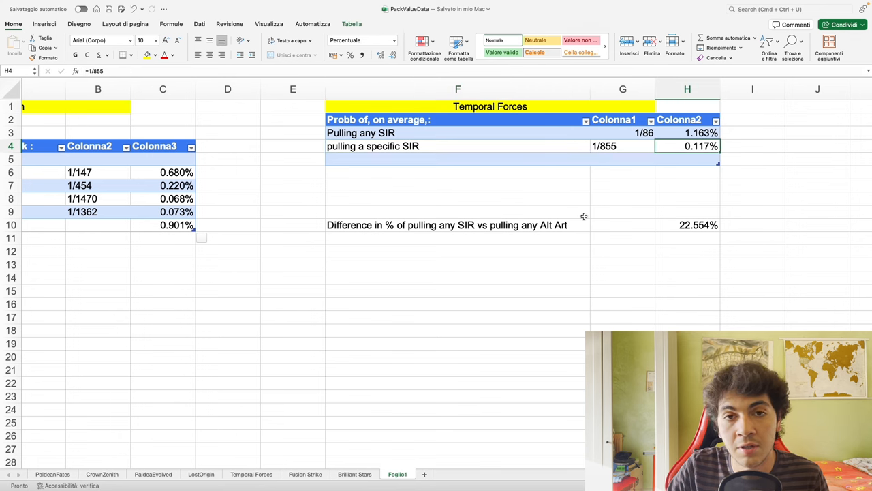
{"action": "mouse_move", "coordinate": [579, 216]}
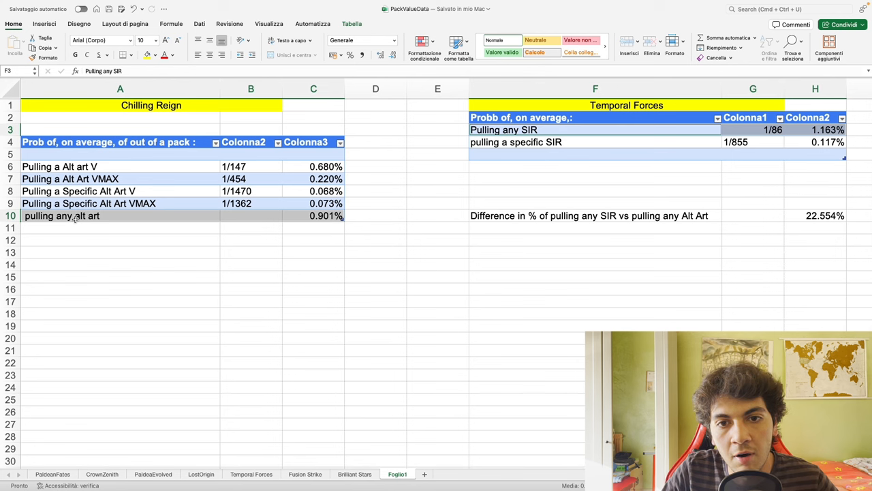
{"action": "mouse_move", "coordinate": [436, 172]}
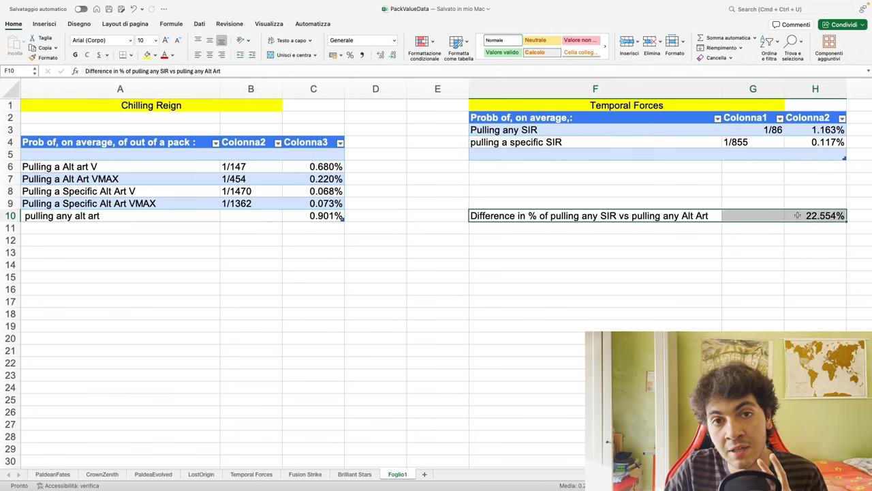
{"action": "left_click", "coordinate": [593, 215]}
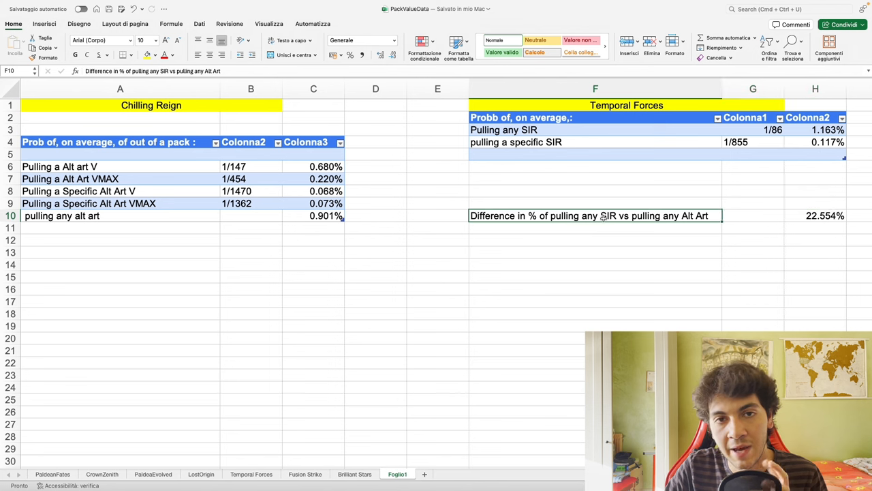
{"action": "left_click", "coordinate": [595, 240]}
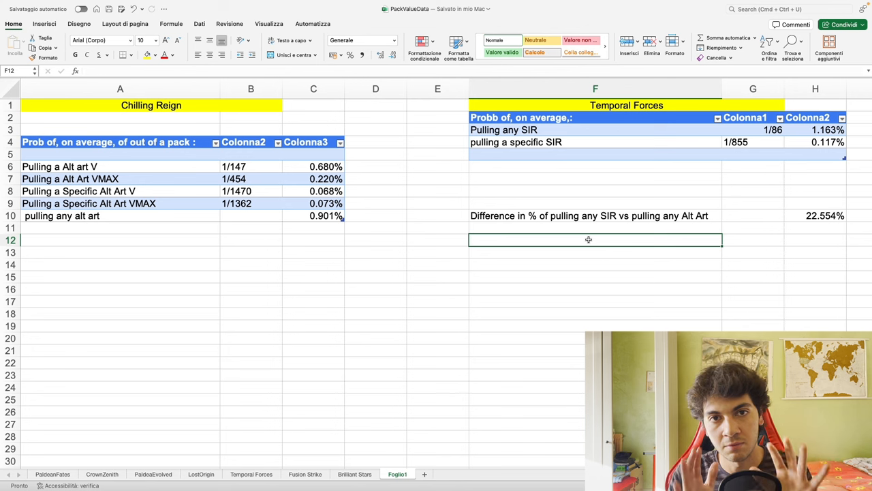
{"action": "left_click", "coordinate": [589, 215]}
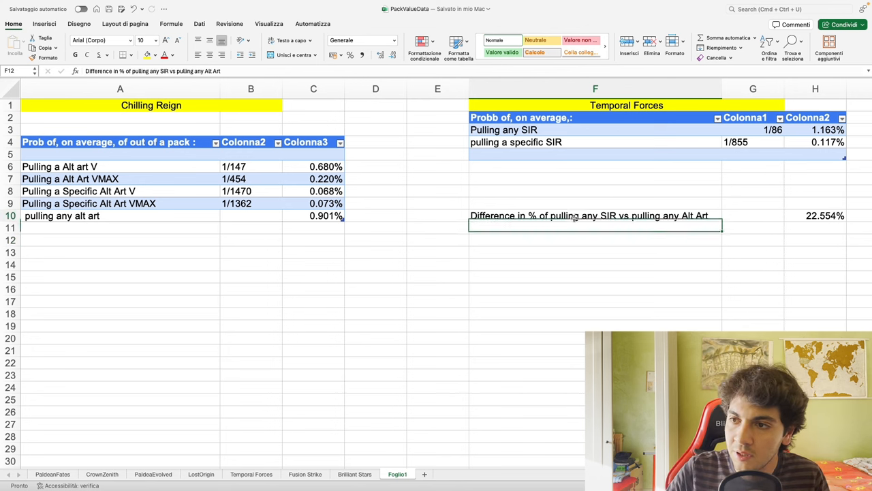
{"action": "left_click", "coordinate": [504, 129]}
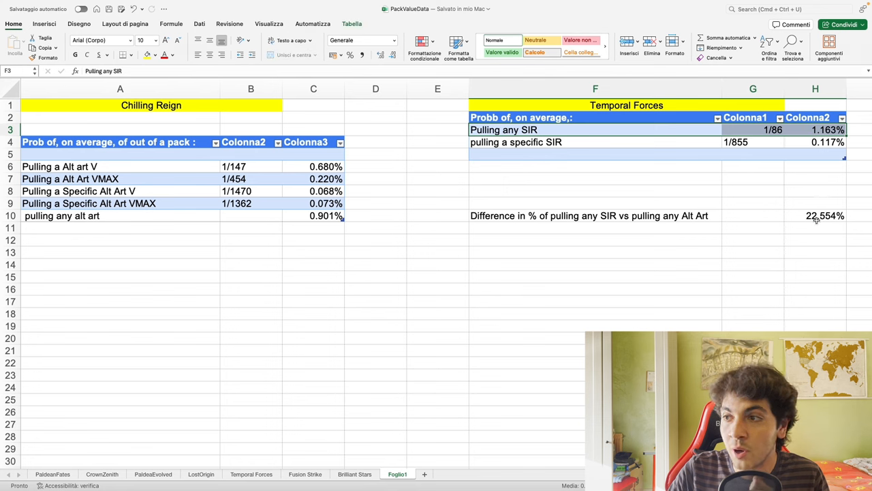
{"action": "left_click", "coordinate": [815, 215]}
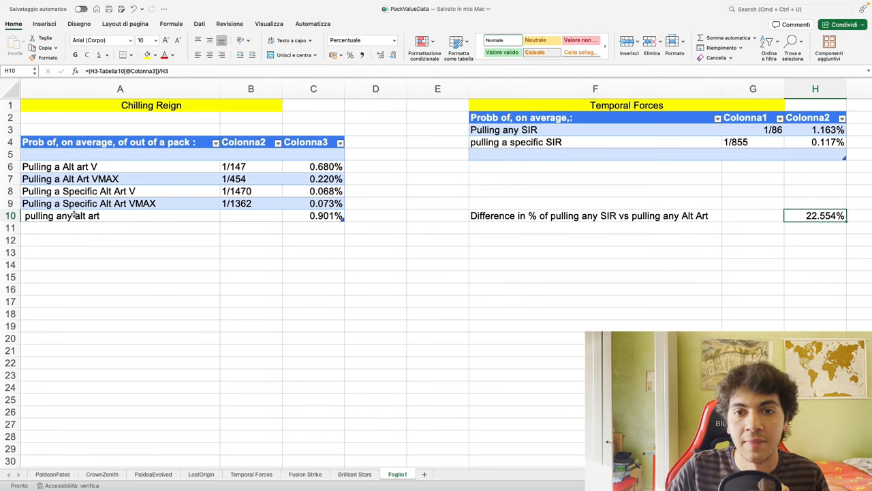
{"action": "left_click", "coordinate": [314, 264]}
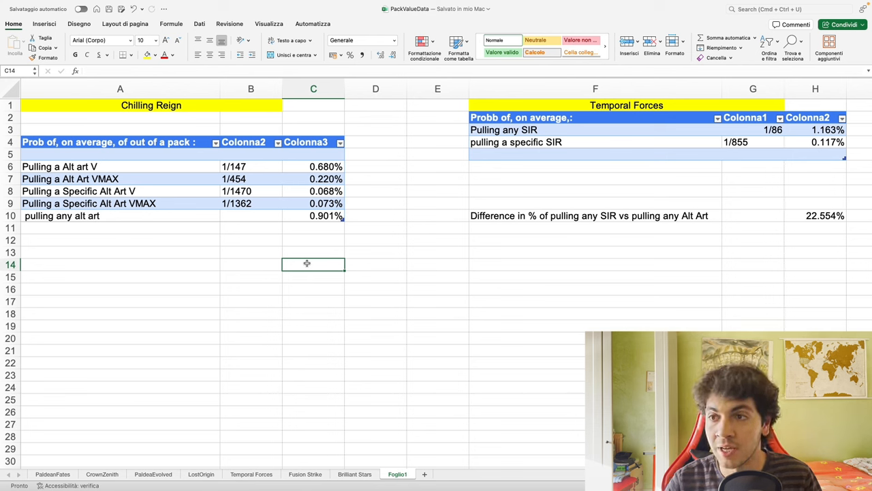
{"action": "mouse_move", "coordinate": [807, 209]}
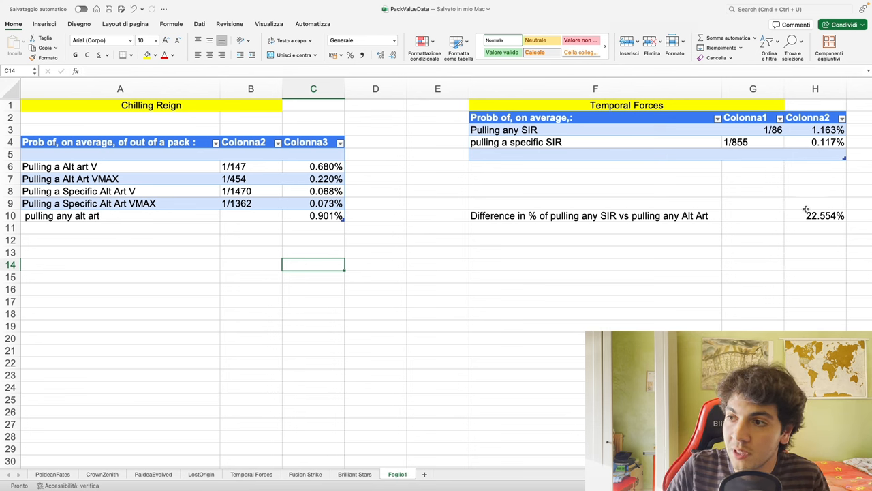
{"action": "left_click", "coordinate": [826, 216]}
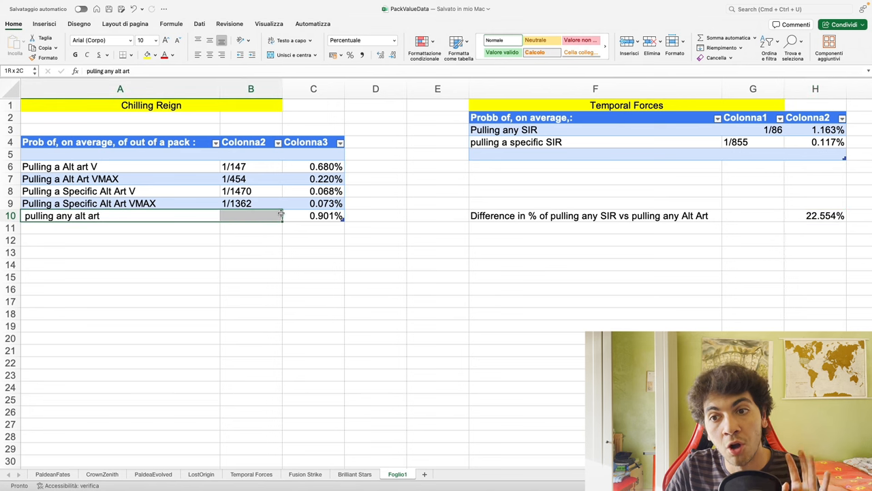
{"action": "left_click", "coordinate": [314, 215]}
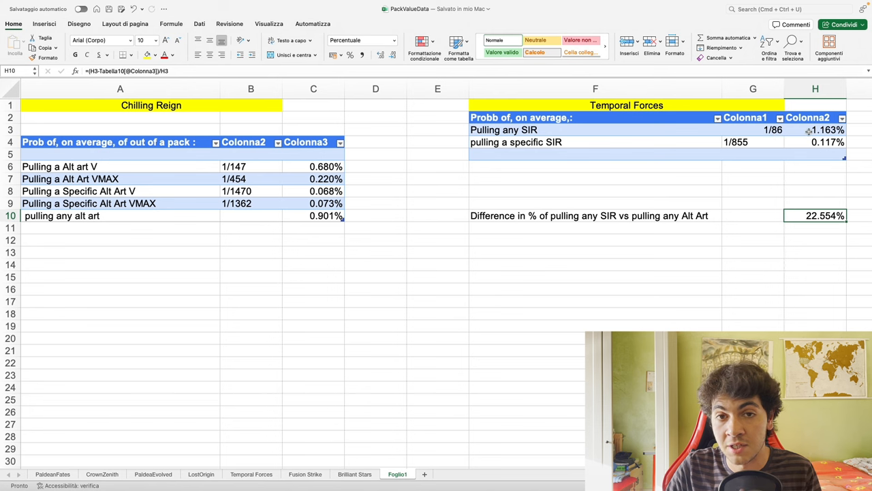
{"action": "left_click", "coordinate": [306, 236]}
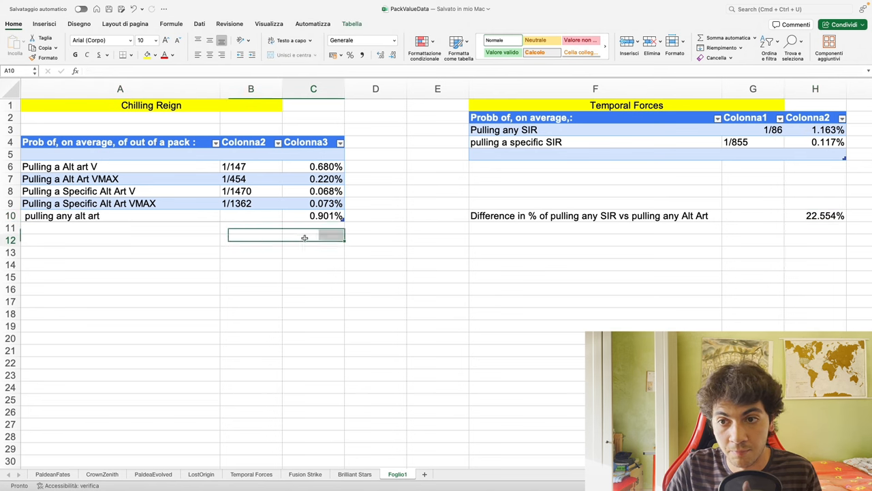
{"action": "left_click", "coordinate": [815, 215]}
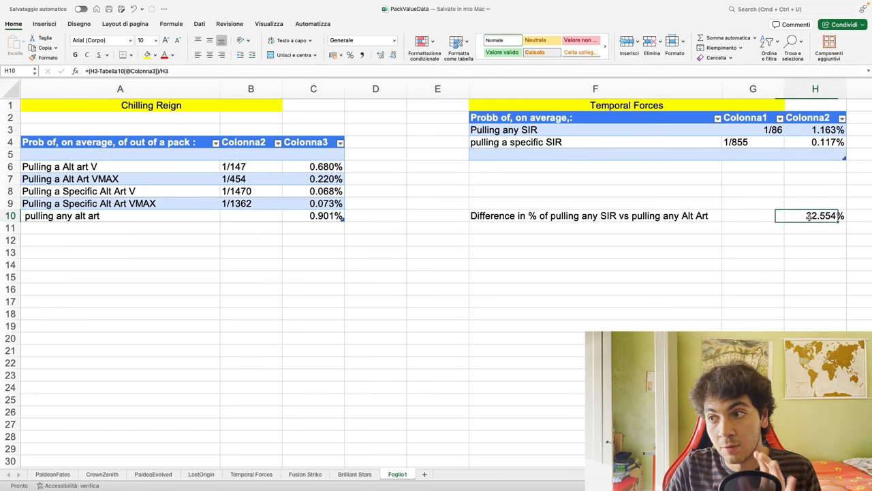
{"action": "left_click", "coordinate": [379, 39]}
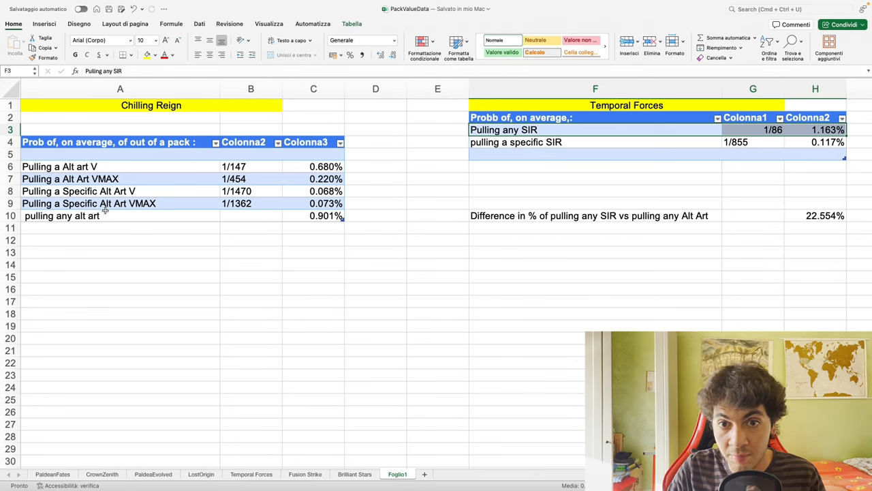
{"action": "left_click", "coordinate": [120, 215]}
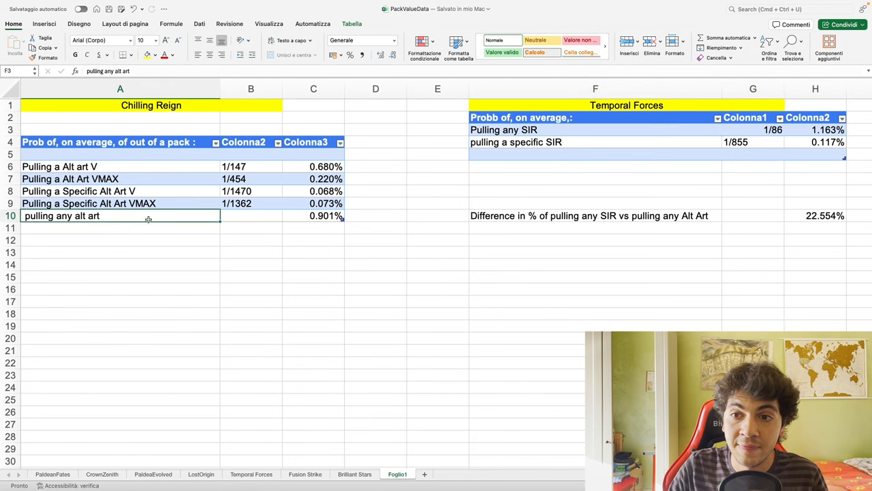
{"action": "left_click", "coordinate": [314, 265]}
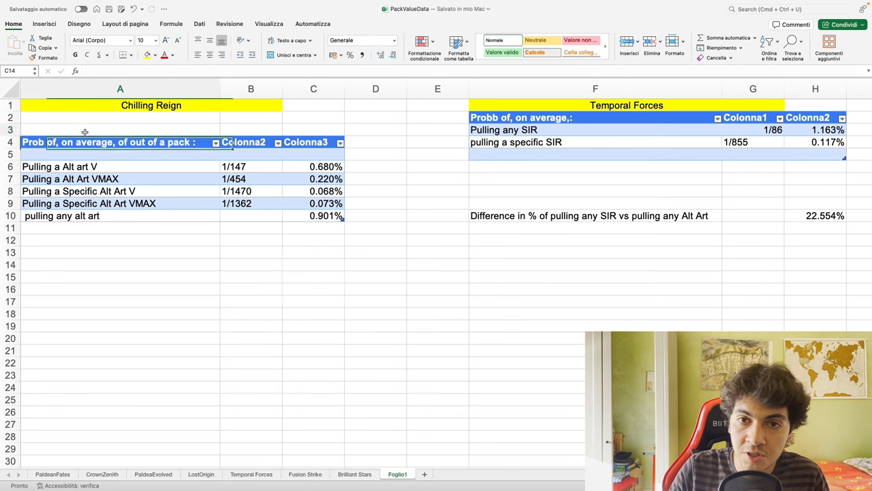
{"action": "left_click_drag", "start_coordinate": [120, 129], "coordinate": [314, 277]}
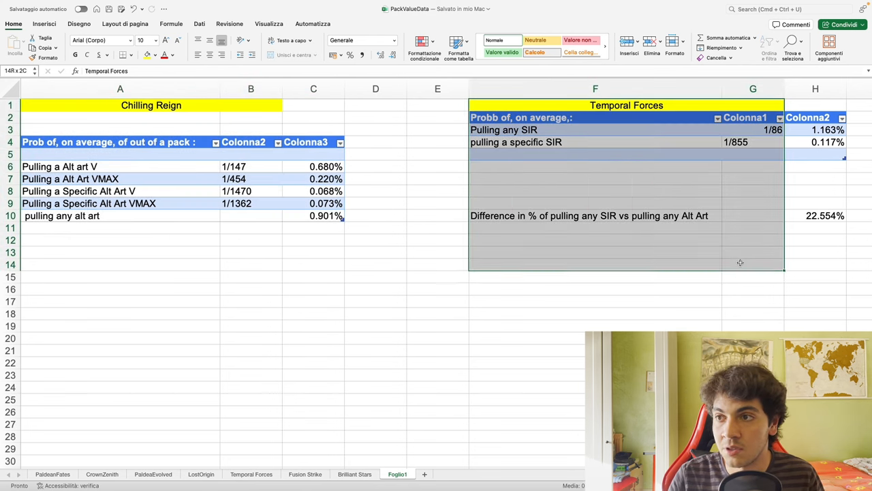
{"action": "left_click", "coordinate": [594, 325]}
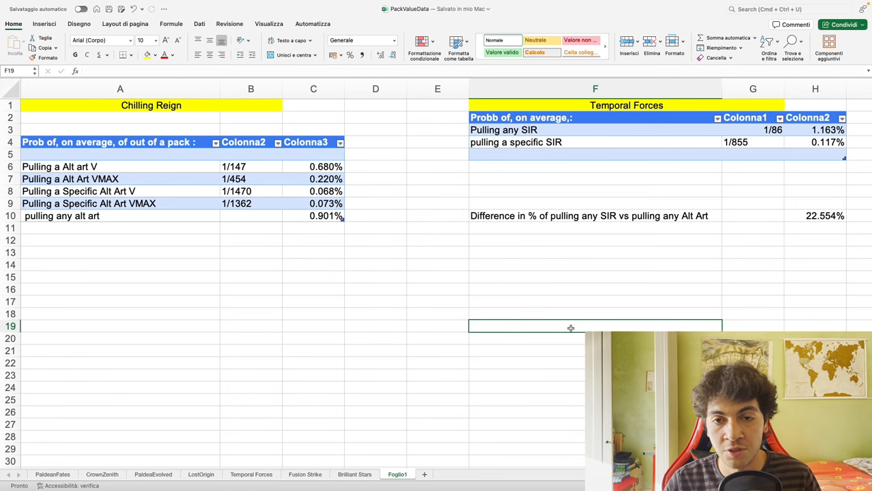